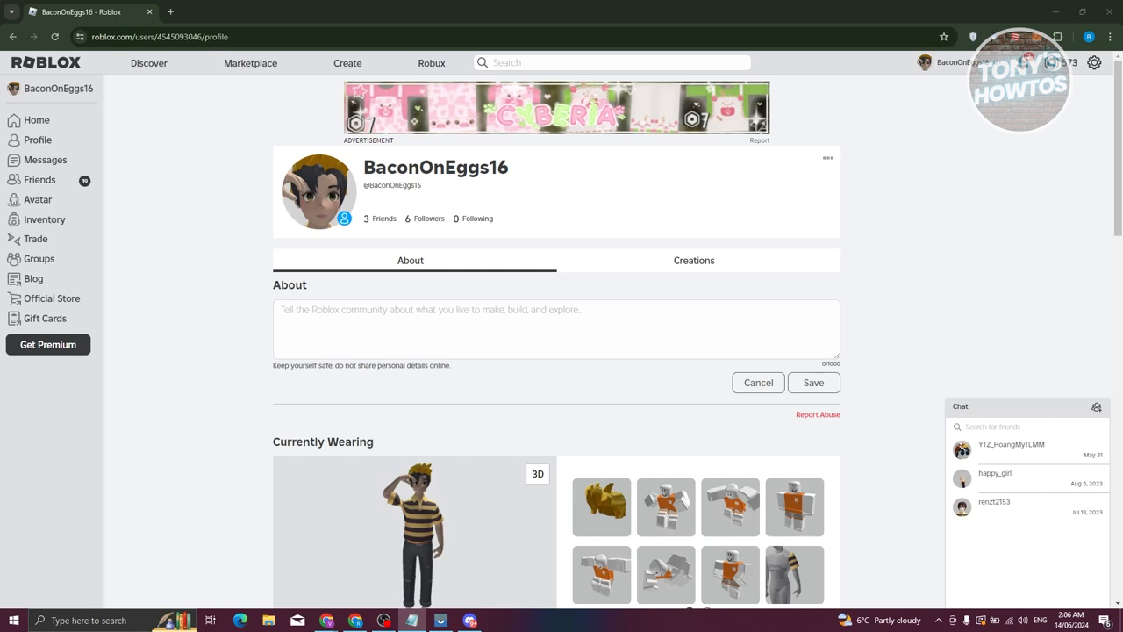
{"action": "mouse_move", "coordinate": [219, 331]}
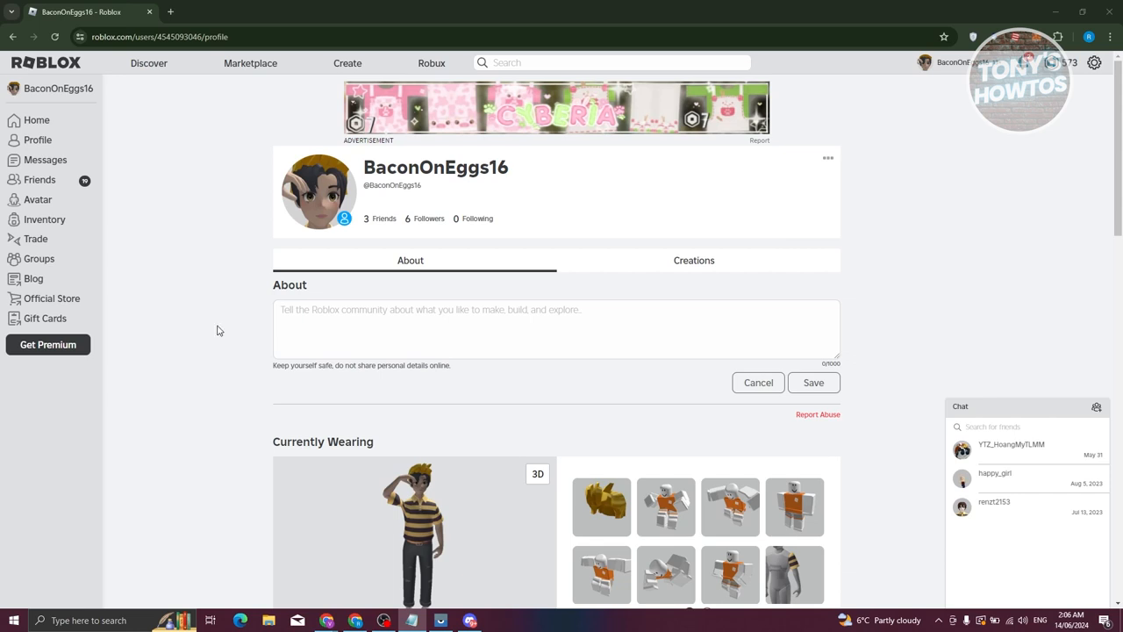
{"action": "mouse_move", "coordinate": [229, 306]}
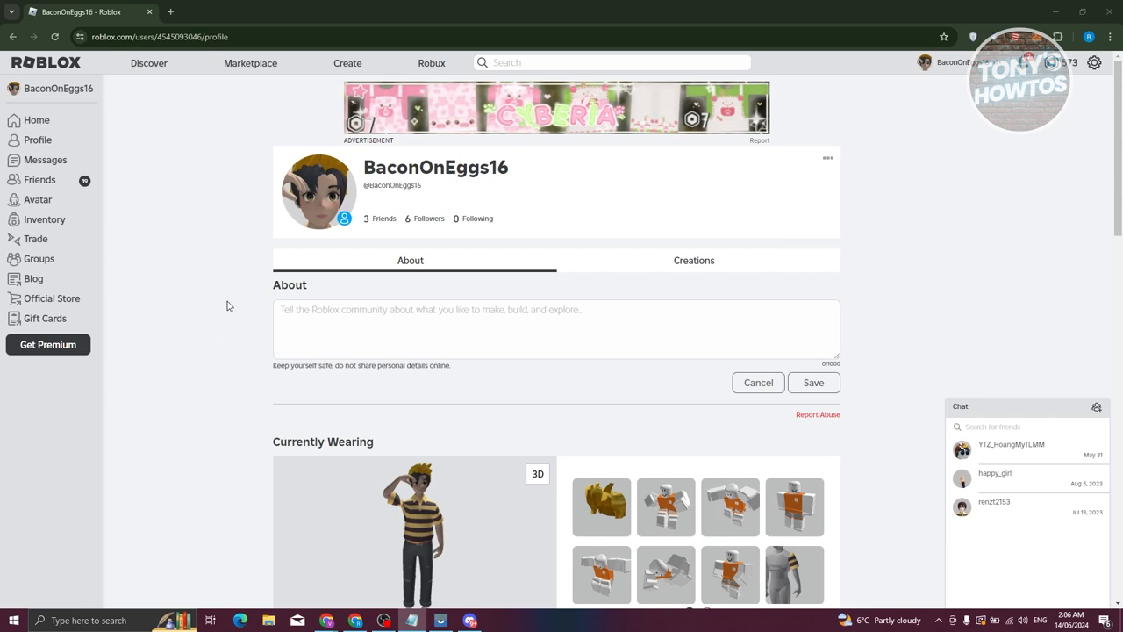
Go from the profile page to the Roblox Home page
{"action": "left_click", "coordinate": [36, 120]}
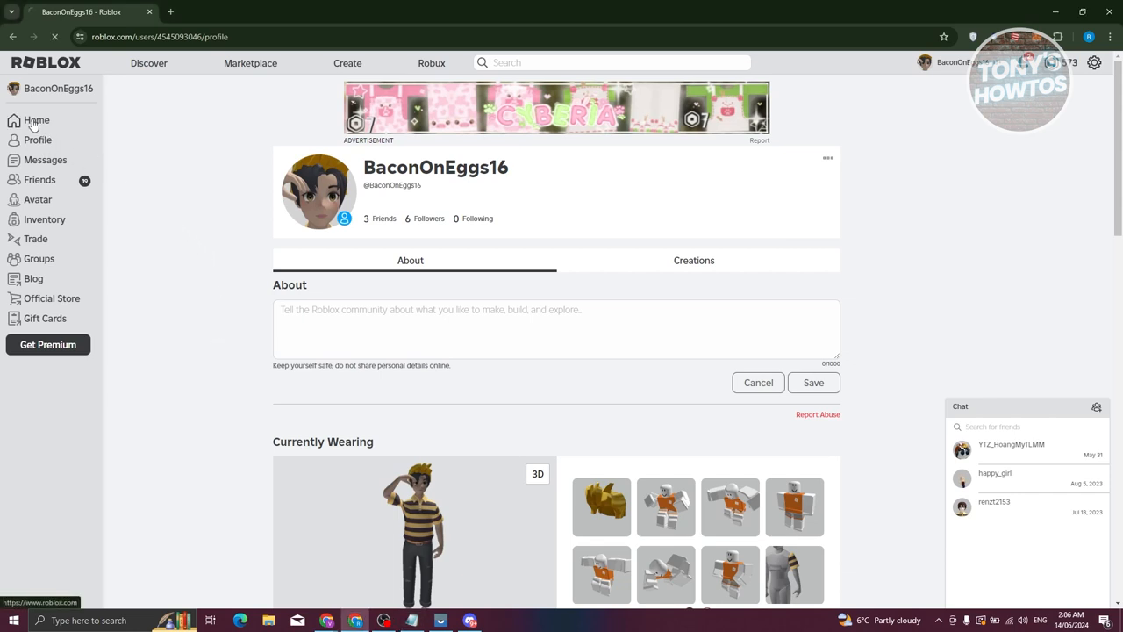
Search Roblox experiences for 'cata' to find Catalog Avatar Creator
{"action": "left_click", "coordinate": [37, 121]}
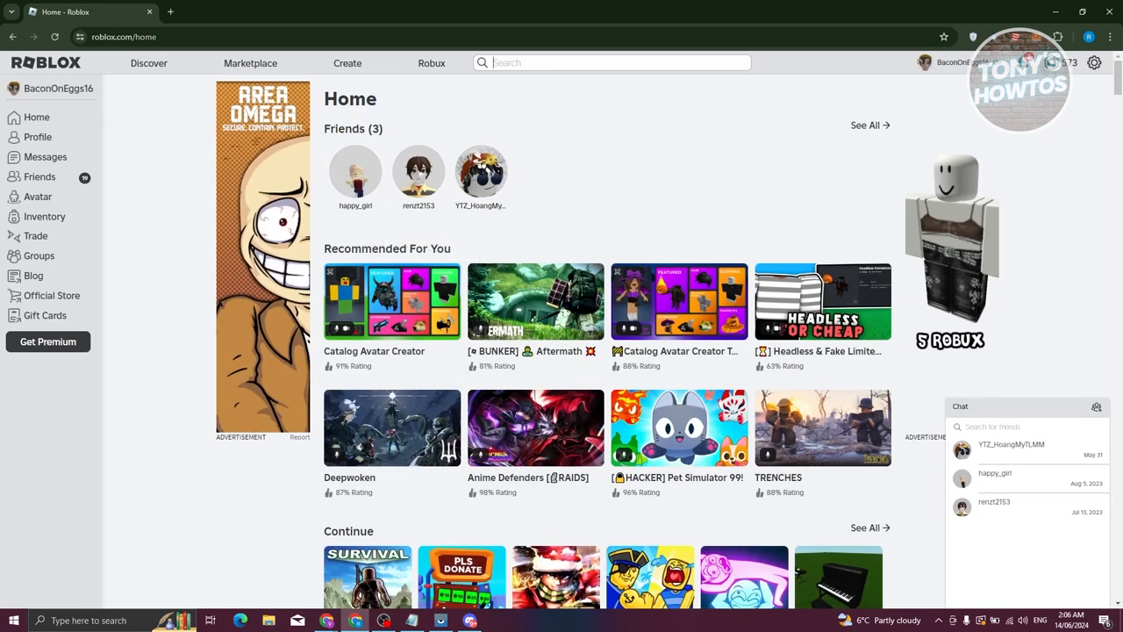
{"action": "left_click", "coordinate": [612, 62]}
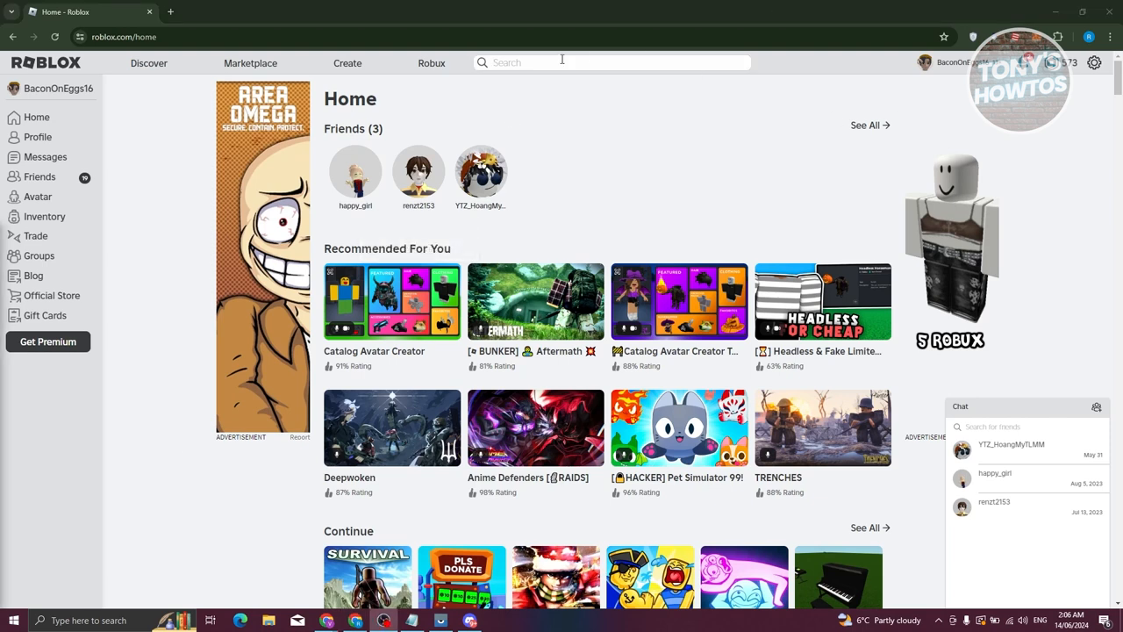
{"action": "type", "text": "cata"}
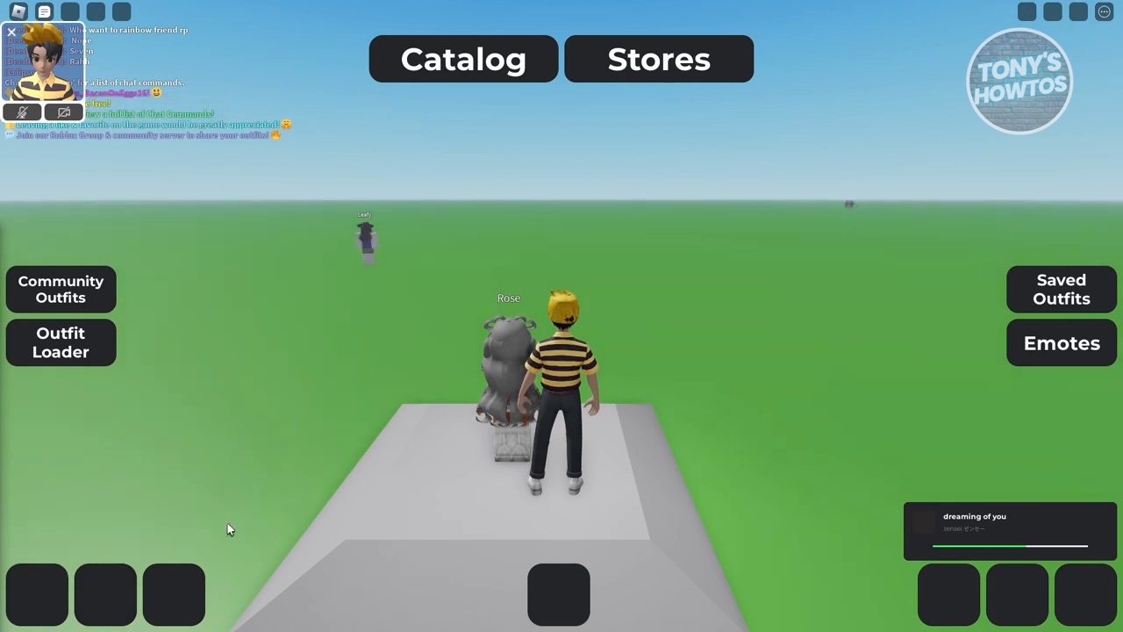
Wait in Catalog Avatar Creator until its outfit, catalog and settings interface appears
{"action": "left_click", "coordinate": [60, 290]}
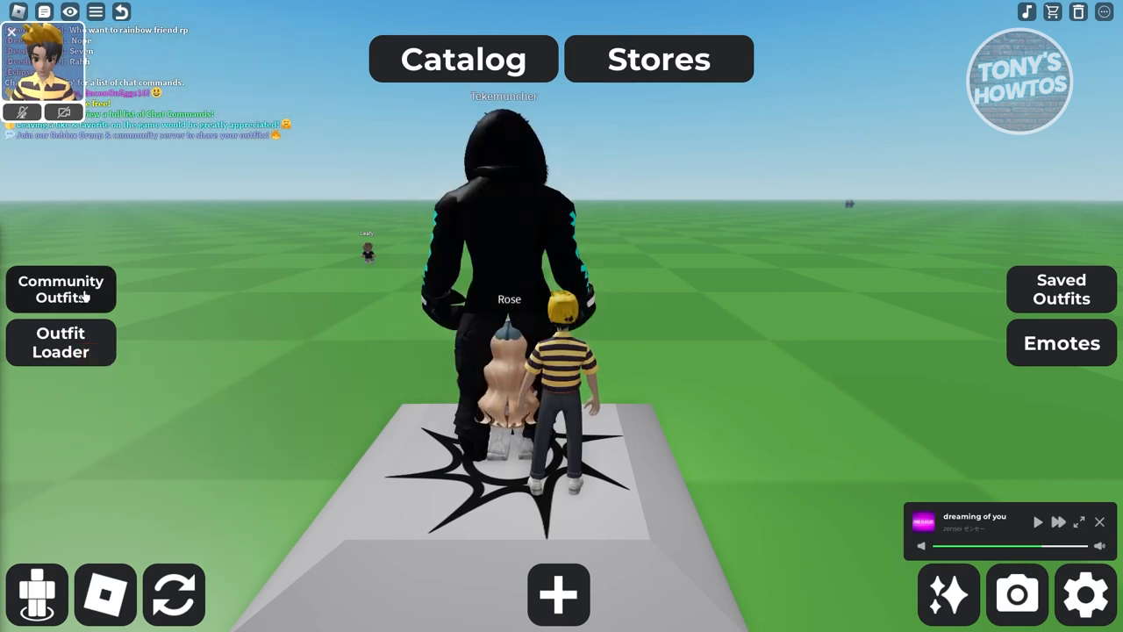
{"action": "mouse_move", "coordinate": [159, 332]}
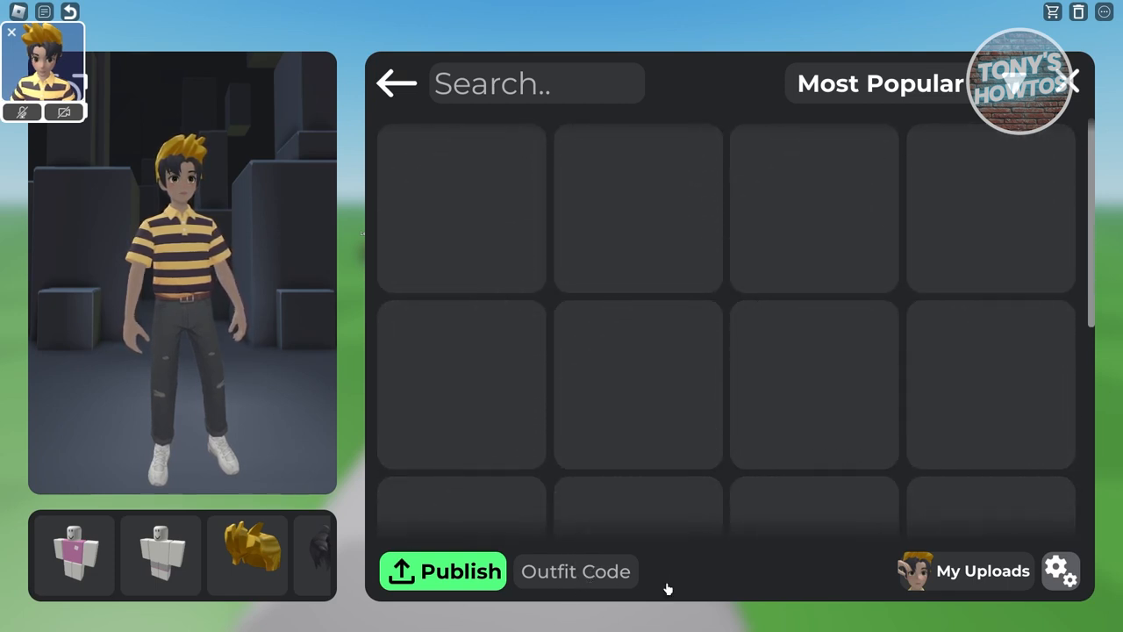
Enter outfit code 1560E9 and load the matching outfit
{"action": "type", "text": "1560E9"}
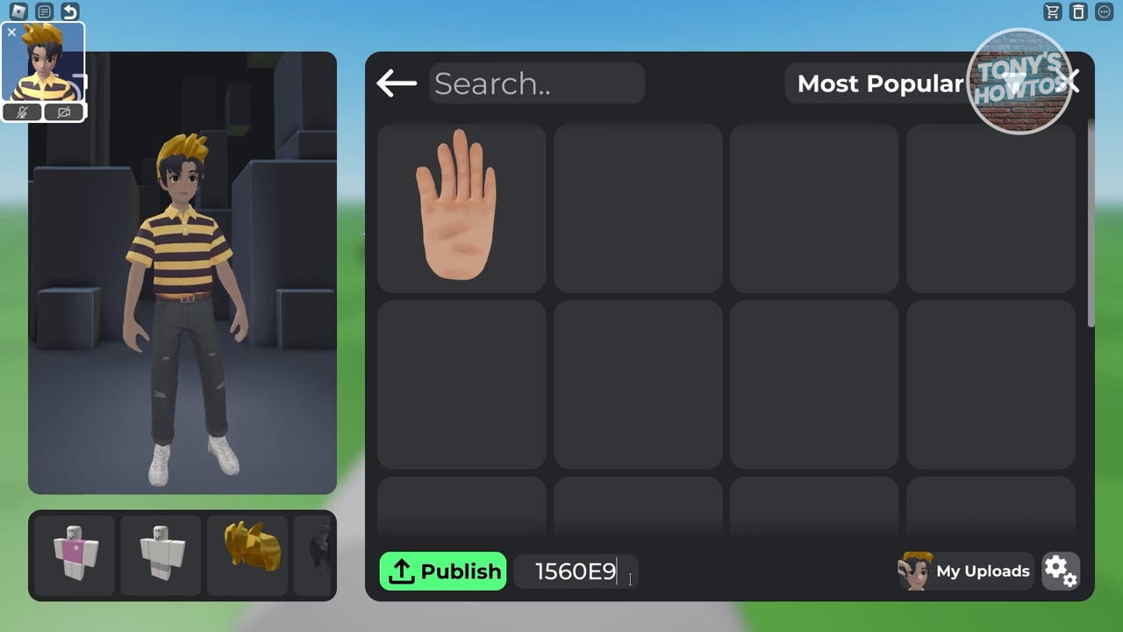
{"action": "left_click", "coordinate": [442, 570]}
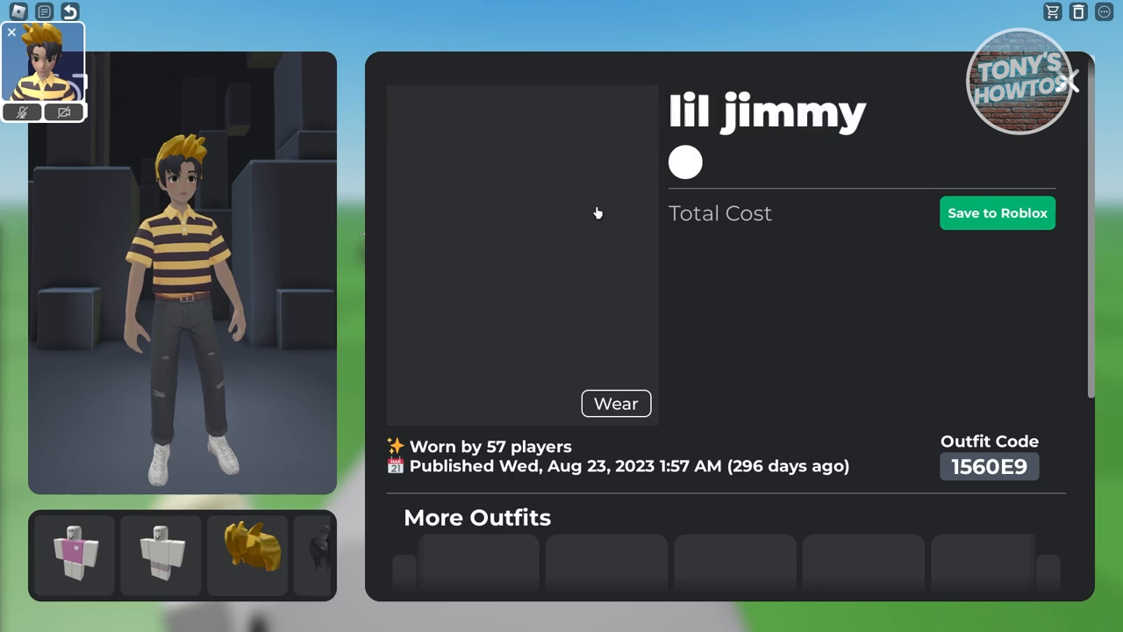
{"action": "mouse_move", "coordinate": [652, 298]}
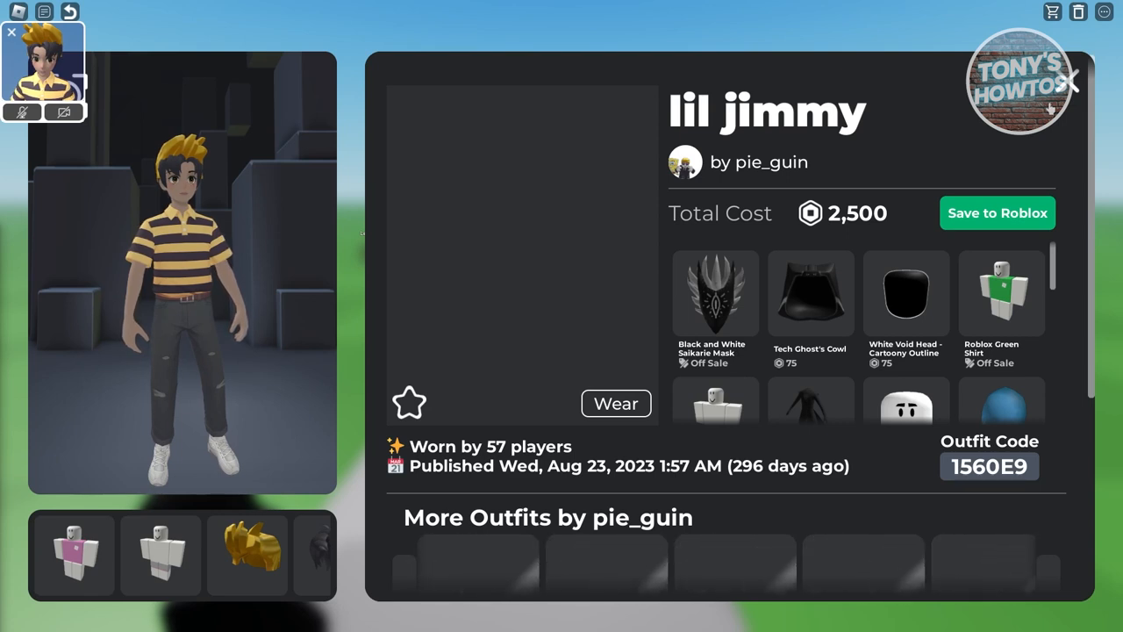
View the loaded 'lil jimmy' outfit by pie_guin, costing 2,500 Robux
{"action": "left_click", "coordinate": [716, 294]}
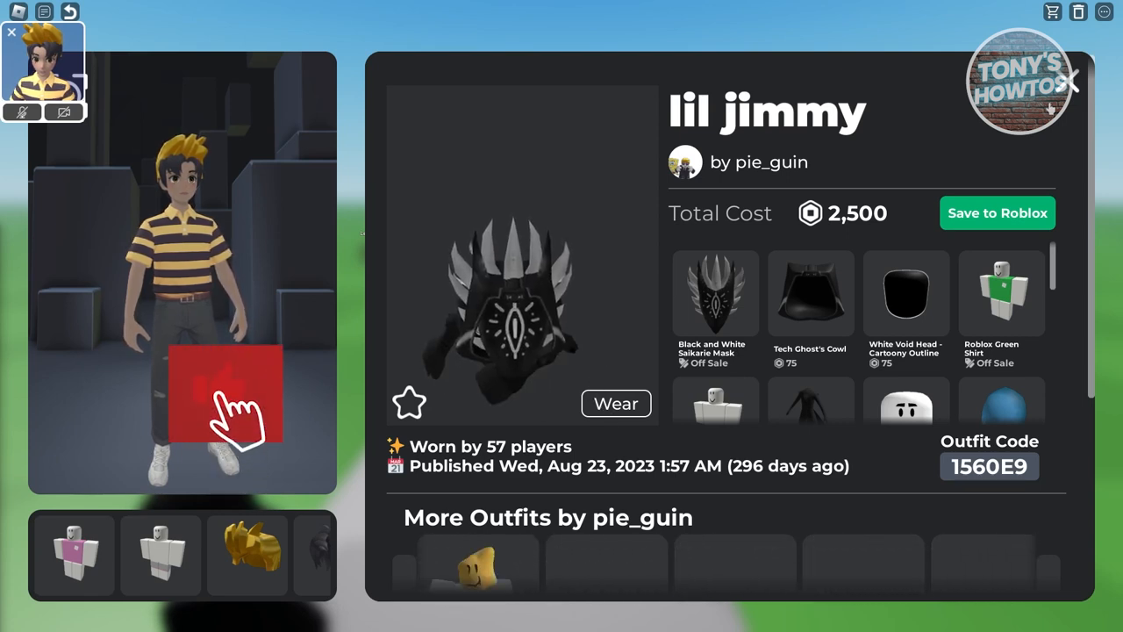